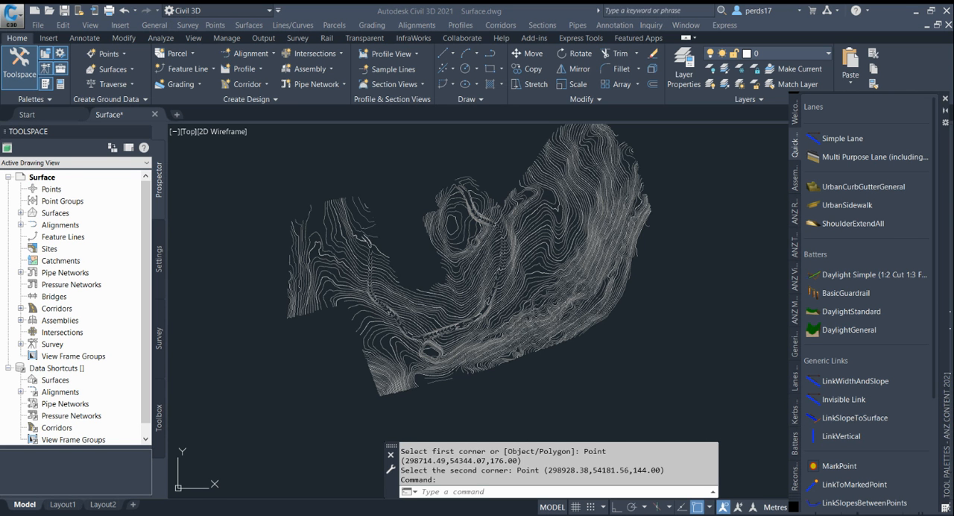
mouse_move(646, 343)
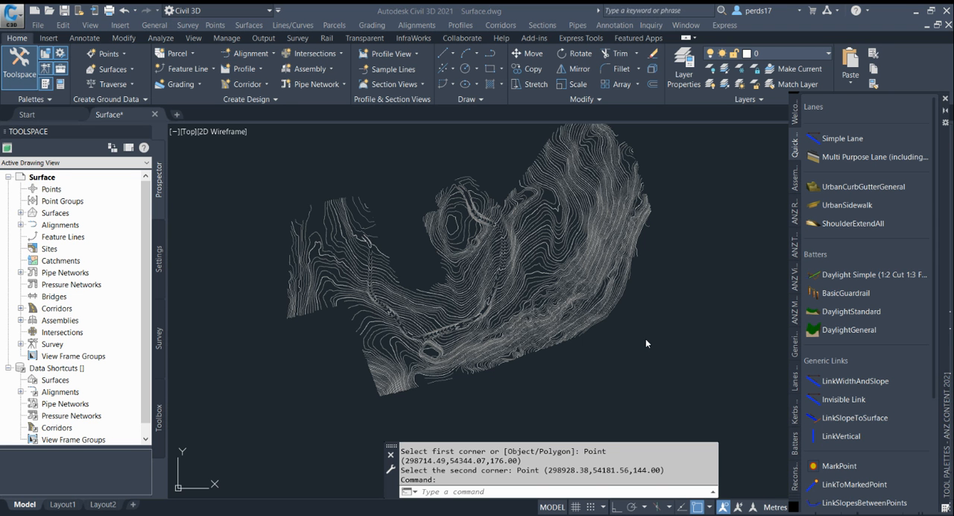
mouse_move(643, 341)
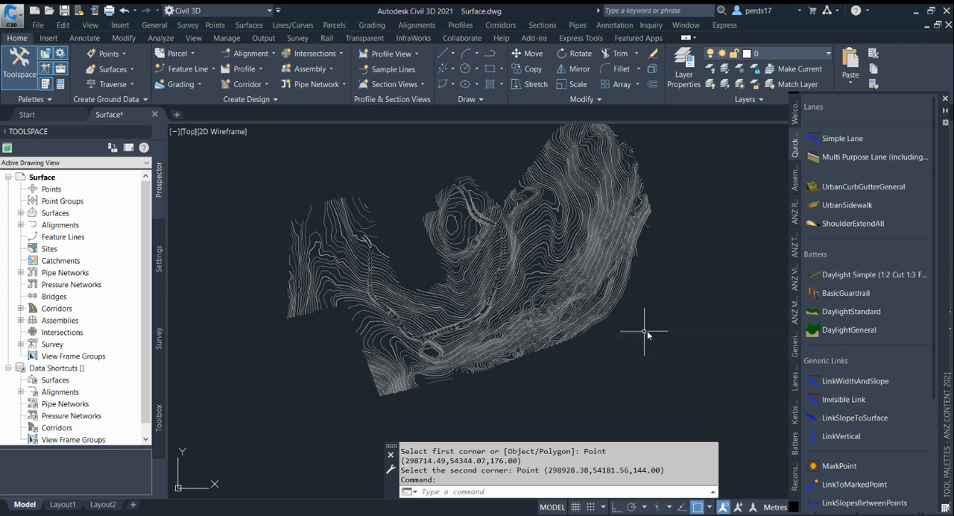
mouse_move(567, 217)
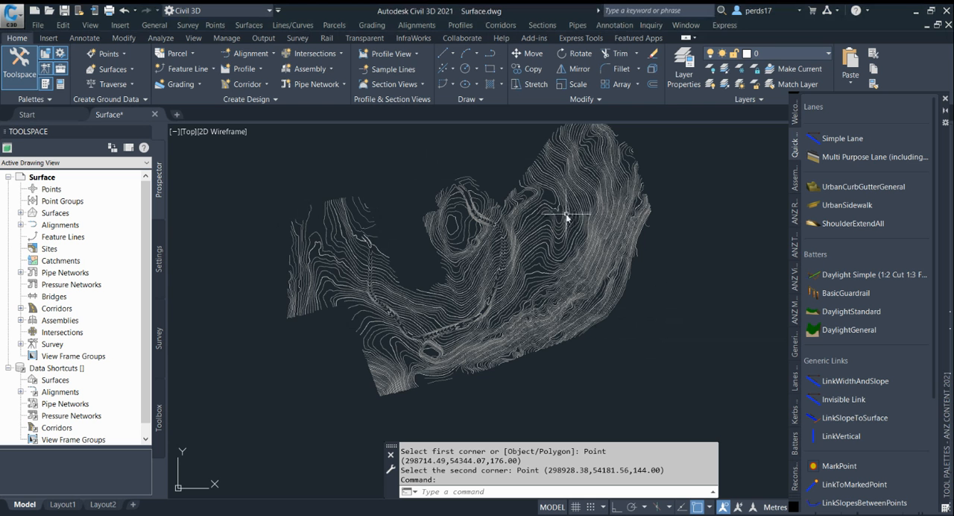
mouse_move(544, 234)
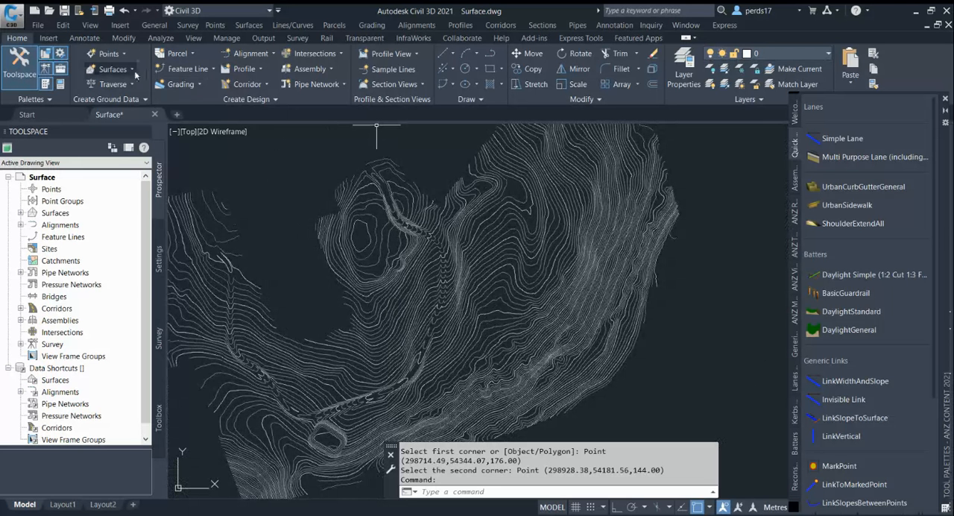
Step: Launch Create Cropped Surface from the Home tab Surfaces menu and dismiss the unsaved-drawing warning
left_click(112, 69)
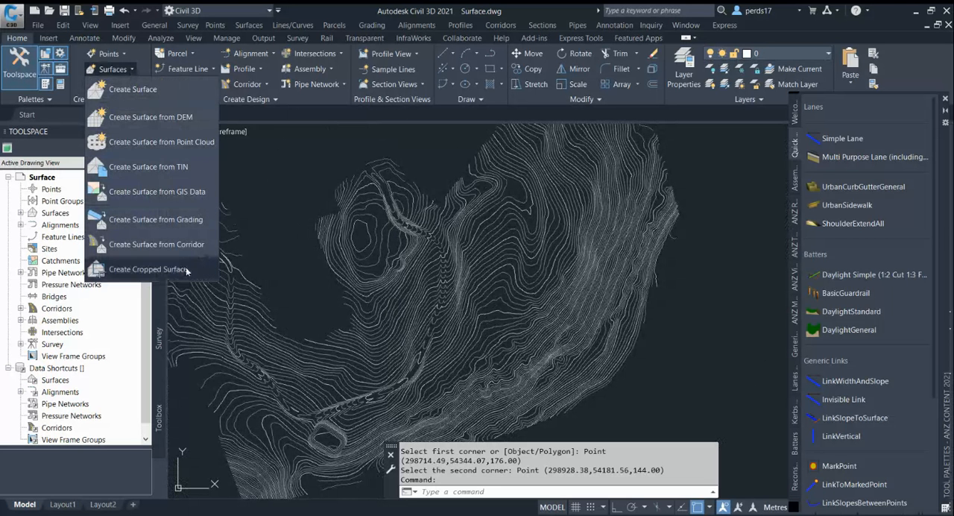
mouse_move(147, 269)
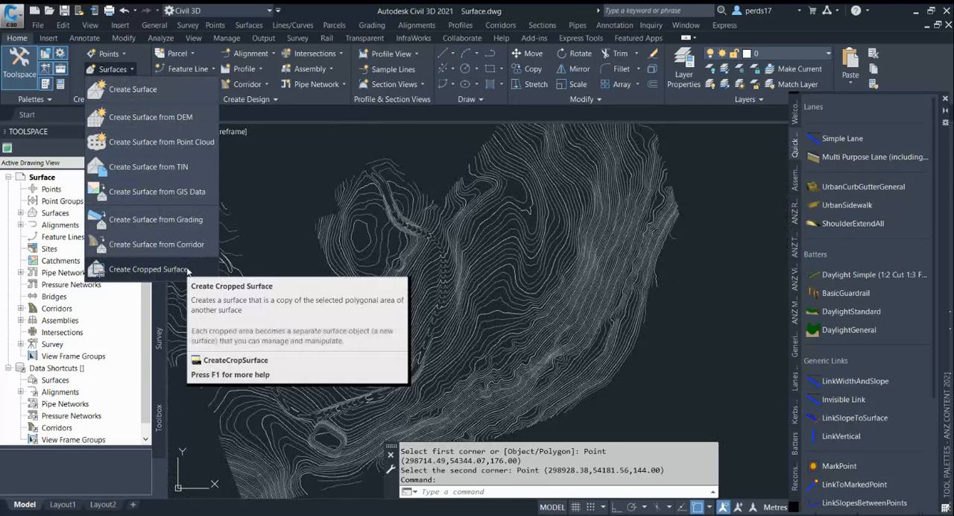
left_click(148, 269)
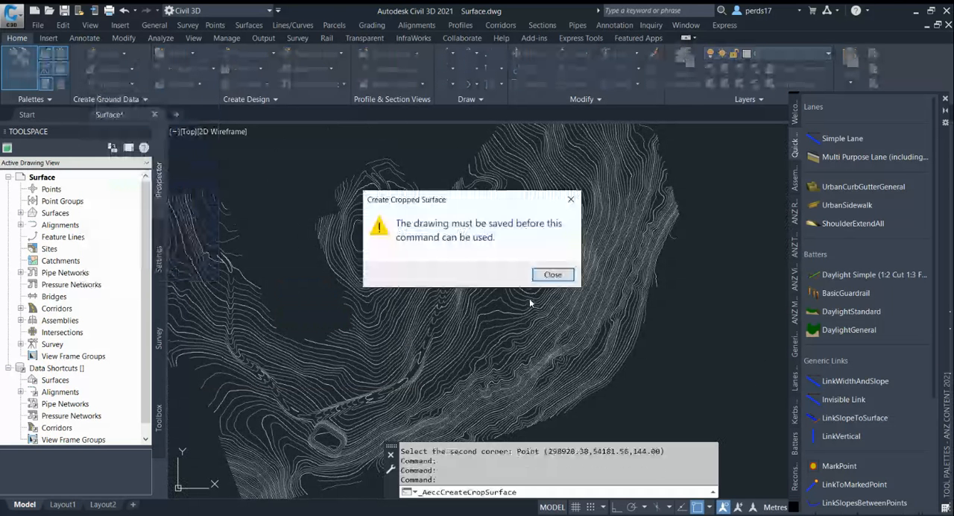
left_click(552, 274)
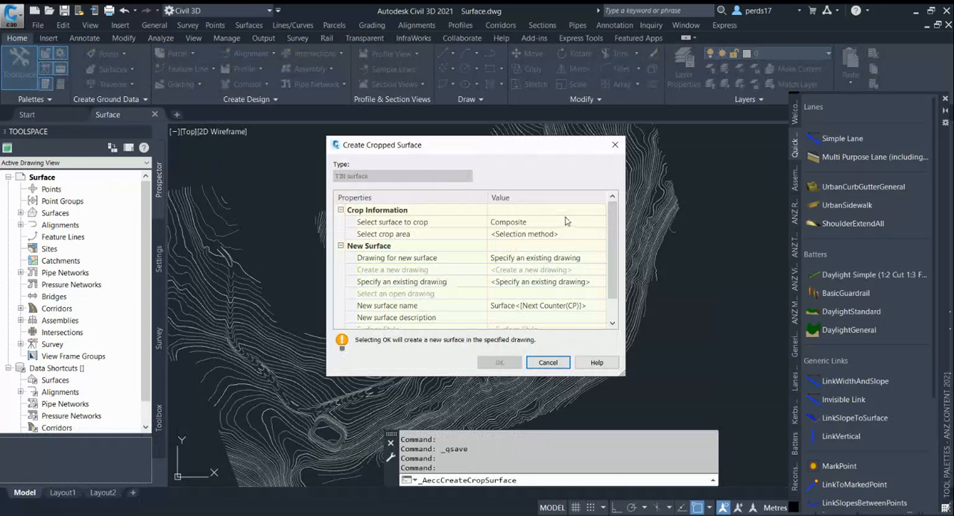
Step: Select the surface-to-crop setting and start picking the crop area in the drawing
left_click(509, 222)
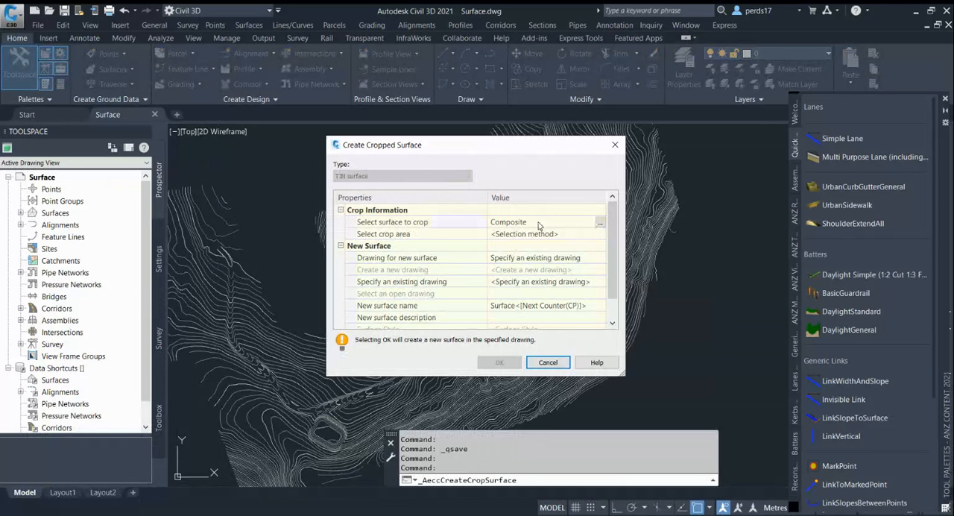
left_click(392, 222)
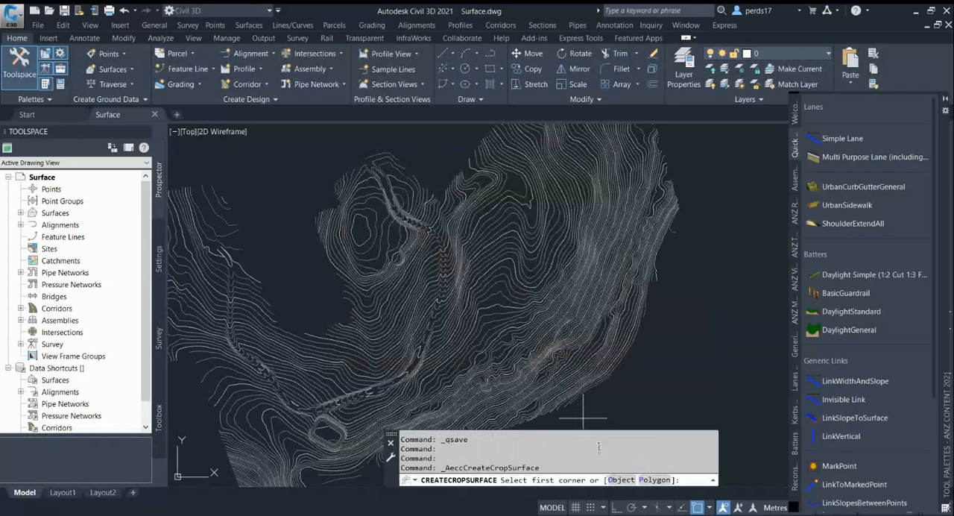
mouse_move(532, 304)
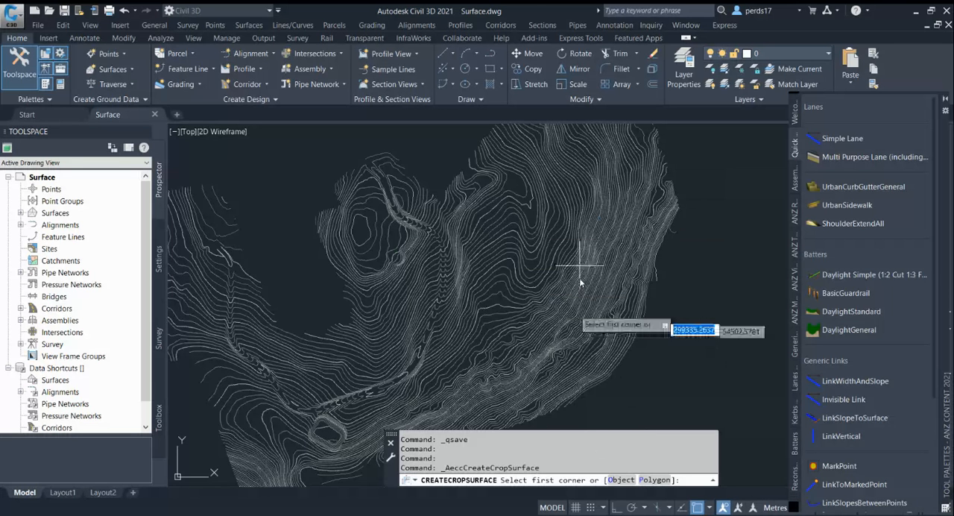
mouse_move(458, 219)
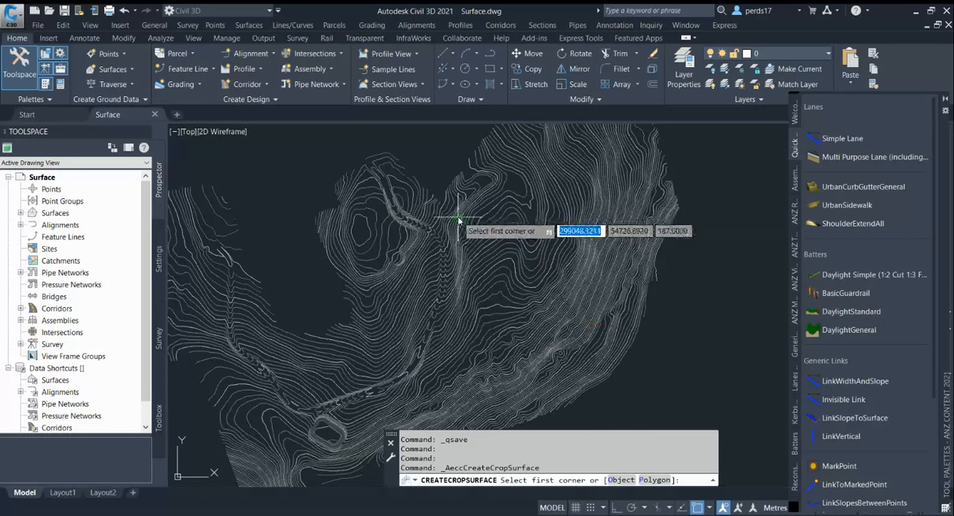
Step: Pick two opposite corners of a window over the central contours as the crop area
left_click(458, 219)
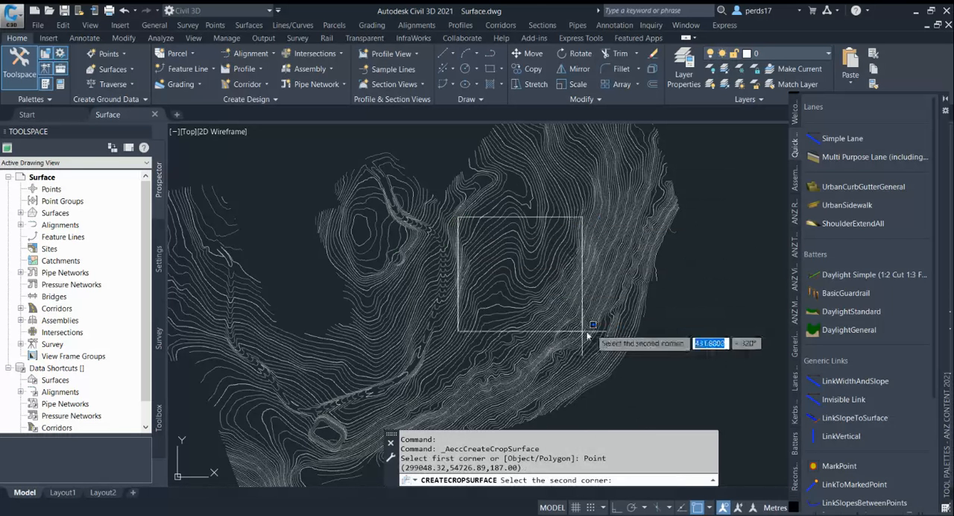
mouse_move(576, 317)
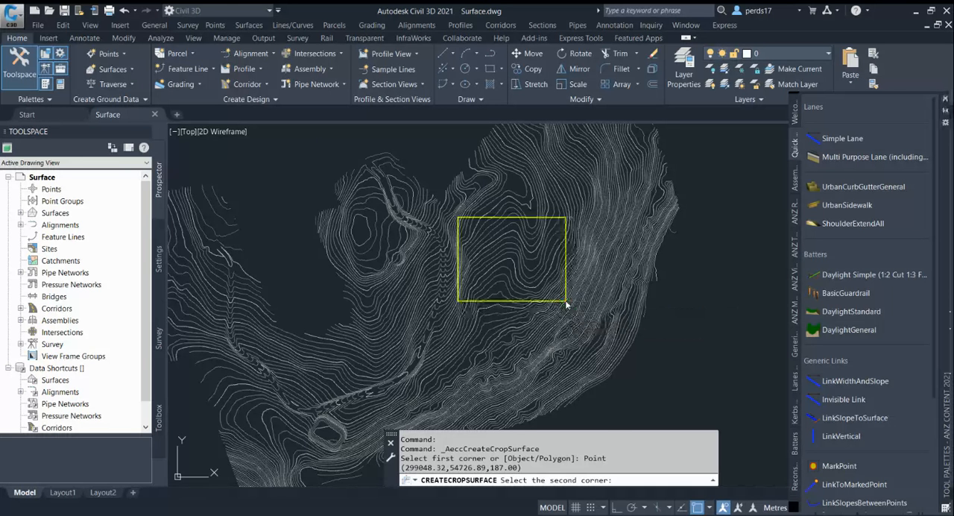
left_click(566, 304)
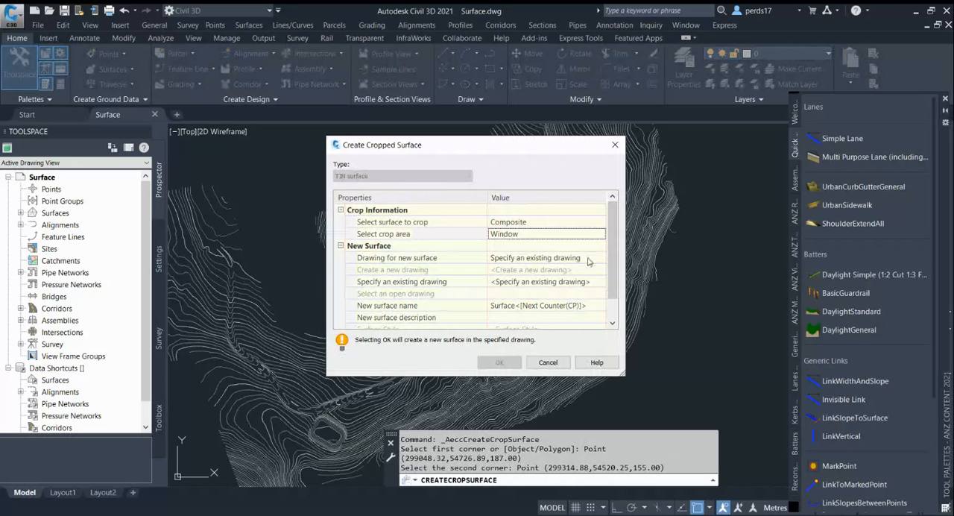
Step: Set Drawing for new surface to Create a new drawing and browse for its template
left_click(383, 234)
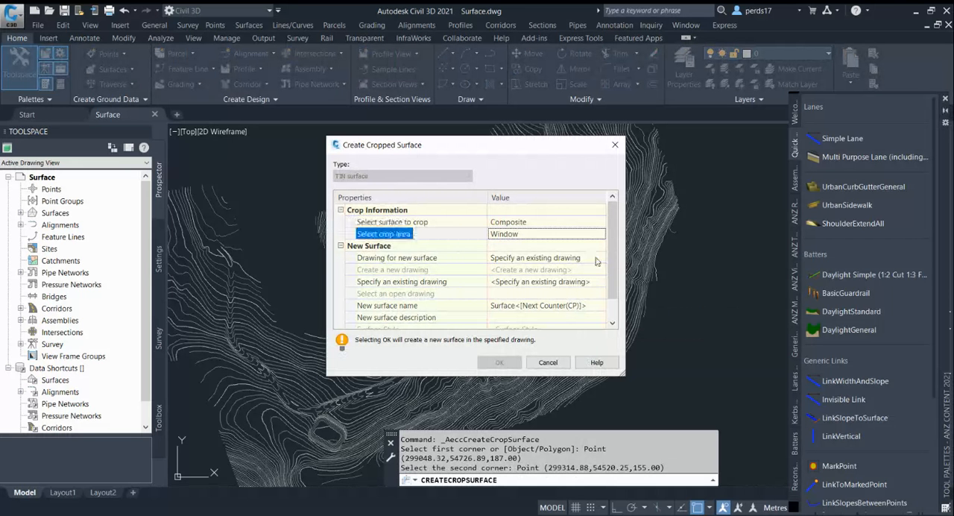
left_click(544, 257)
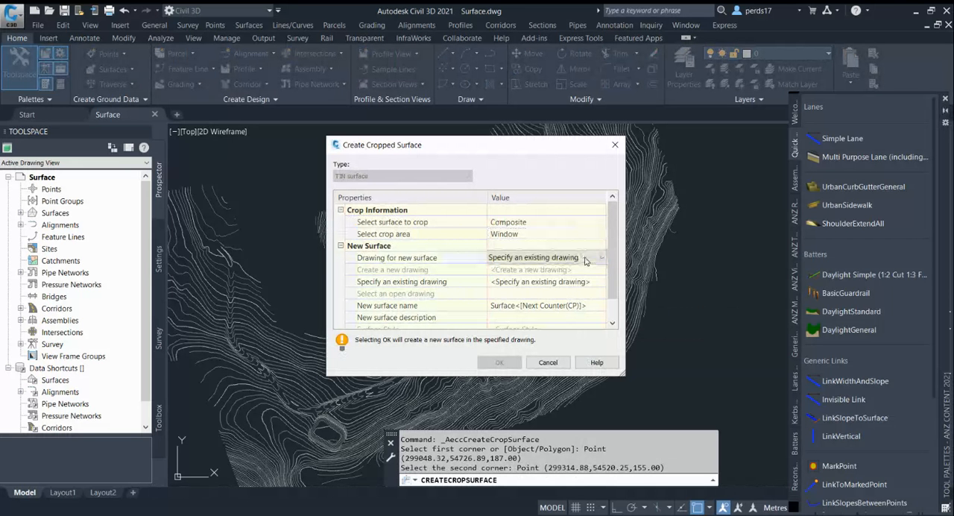
left_click(544, 257)
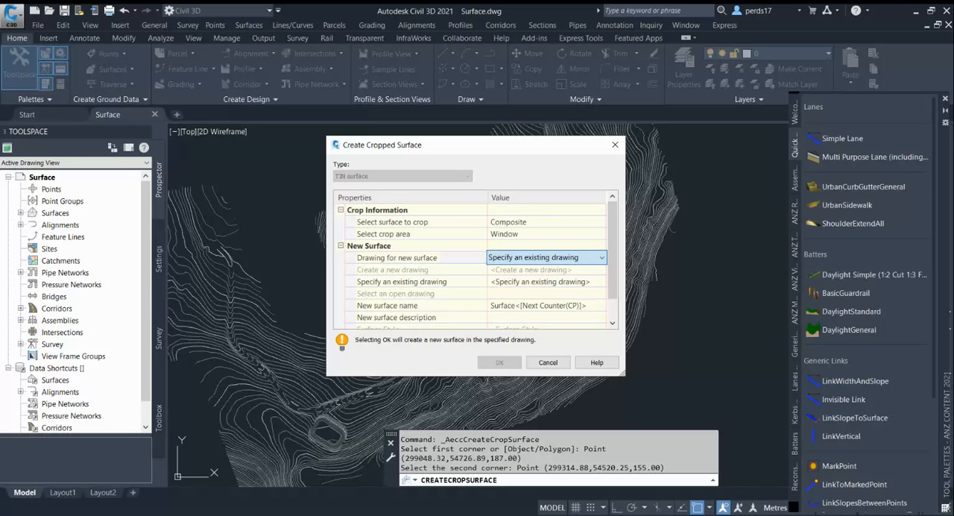
left_click(529, 269)
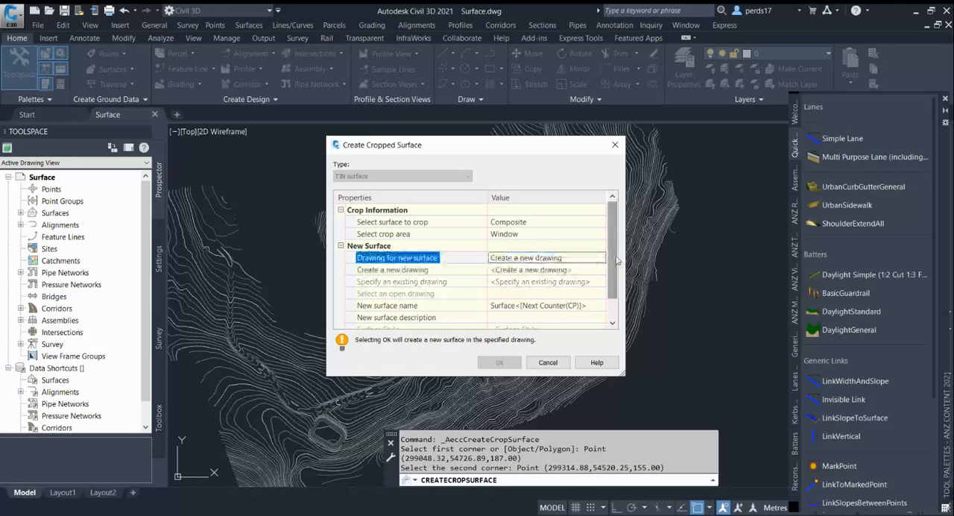
left_click(395, 293)
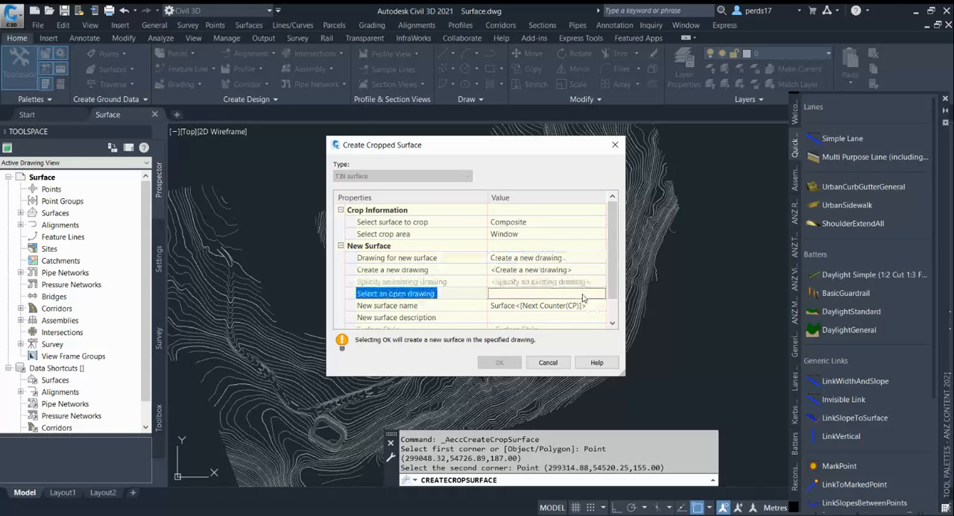
left_click(402, 281)
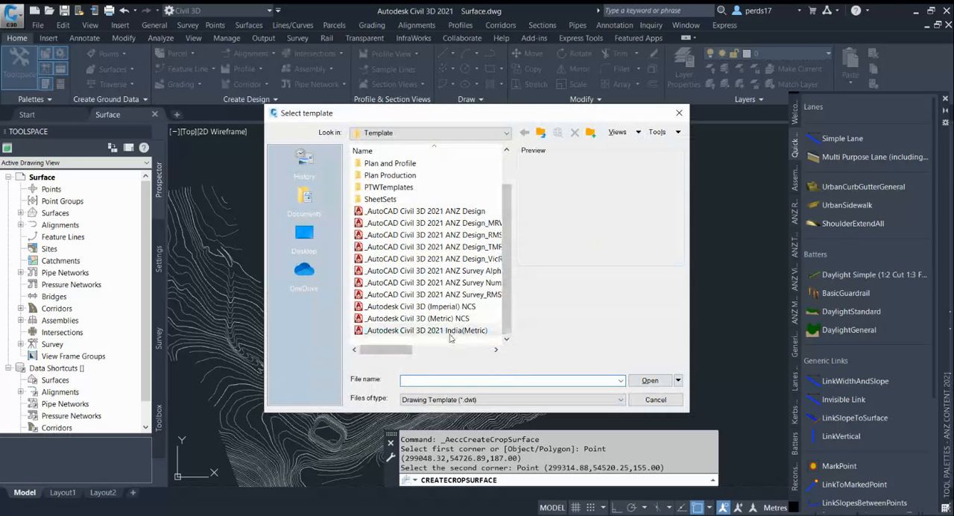
Step: Create Drawing3 from the _Autodesk Civil 3D 2021 India(Metric).dwt template
left_click(426, 329)
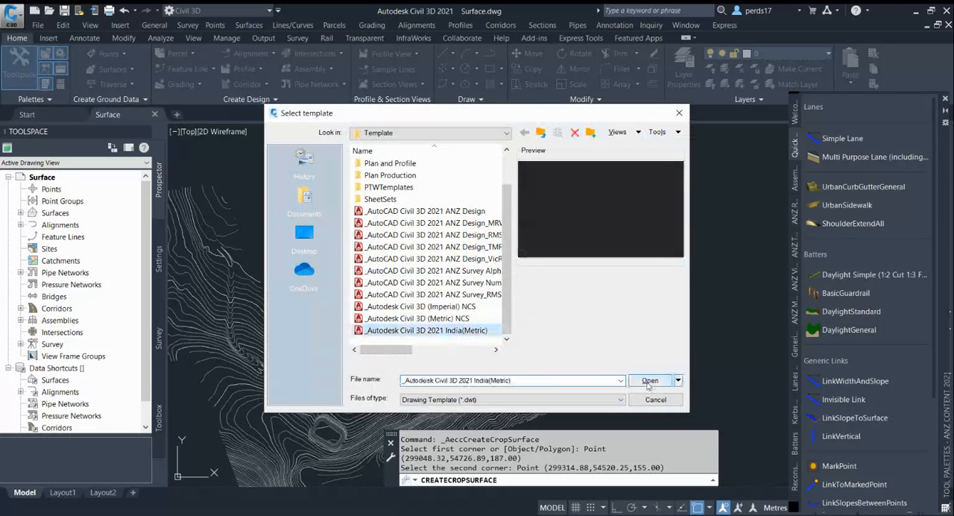
left_click(649, 380)
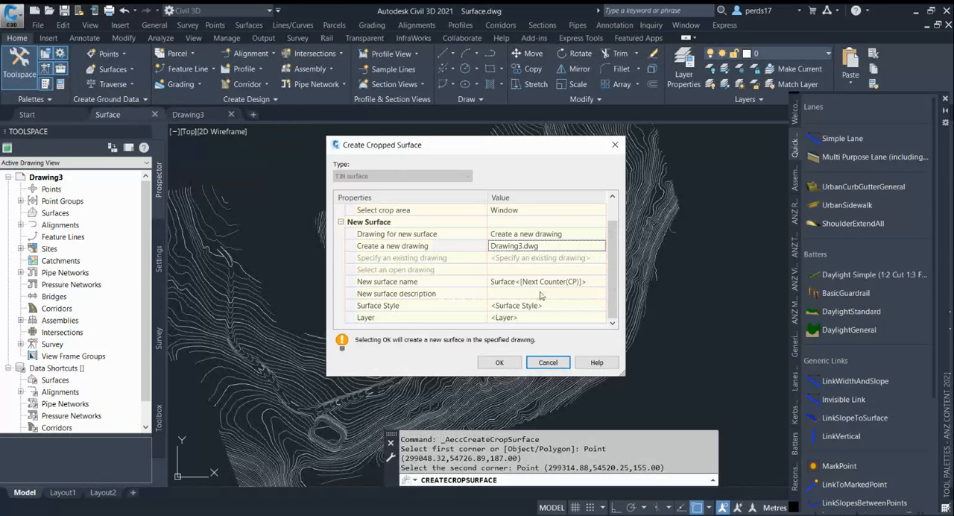
Step: Name the surface 'Crop surface', apply Contours 1m and 5m (Design) style, and create it
left_click(545, 281)
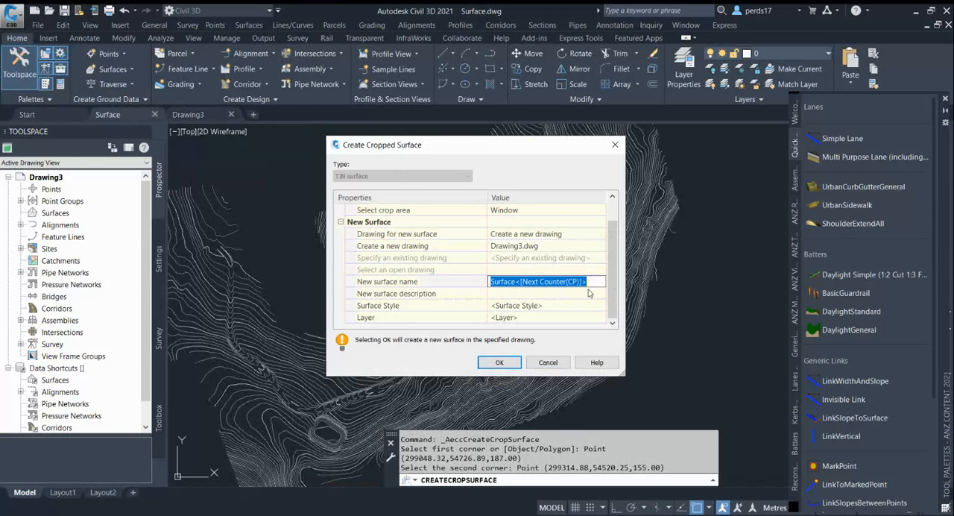
type("Crop surfac")
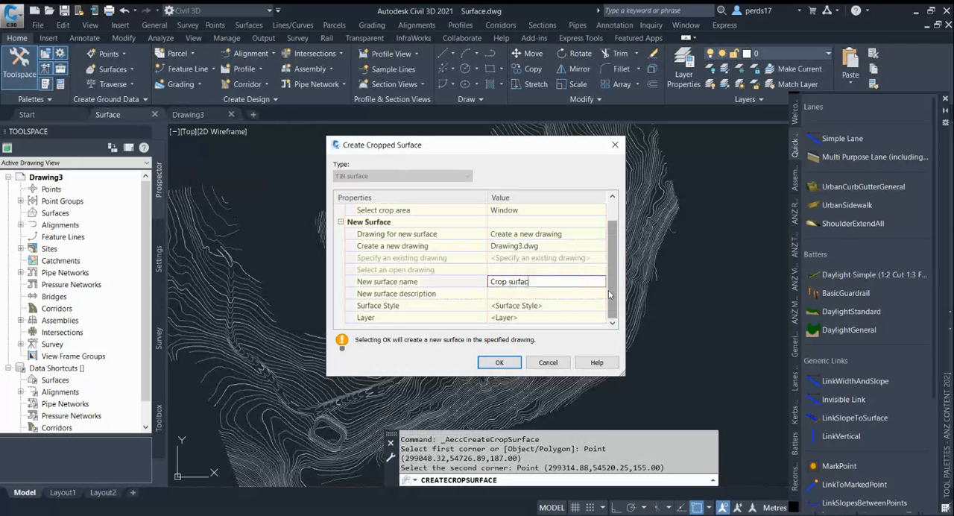
left_click(515, 306)
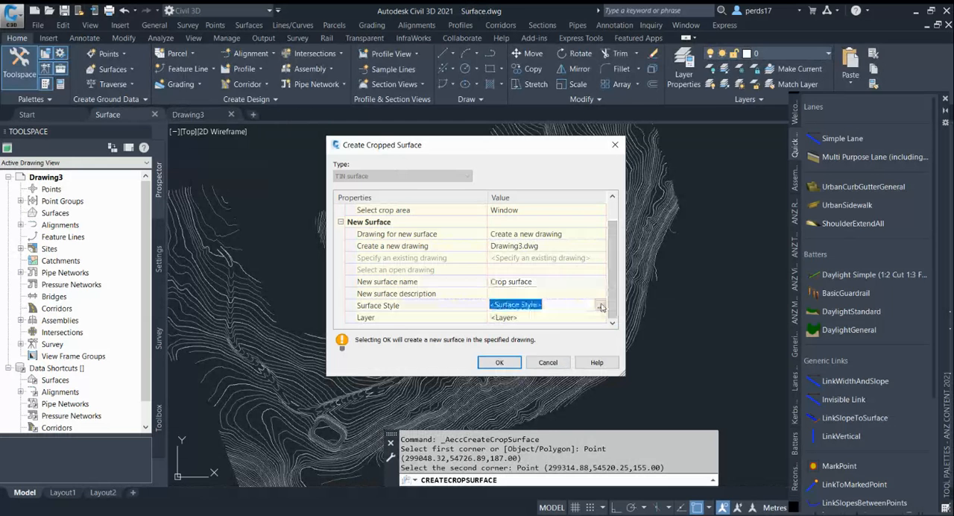
left_click(601, 305)
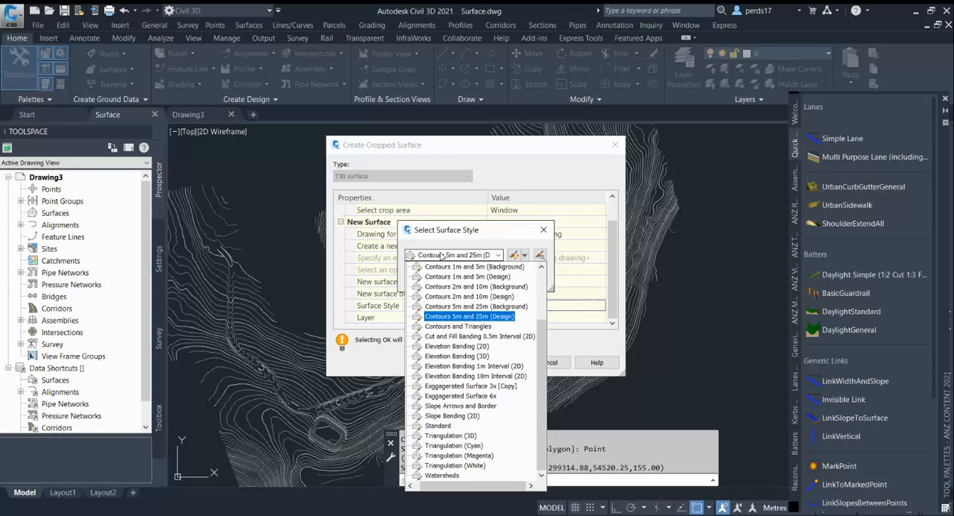
left_click(470, 275)
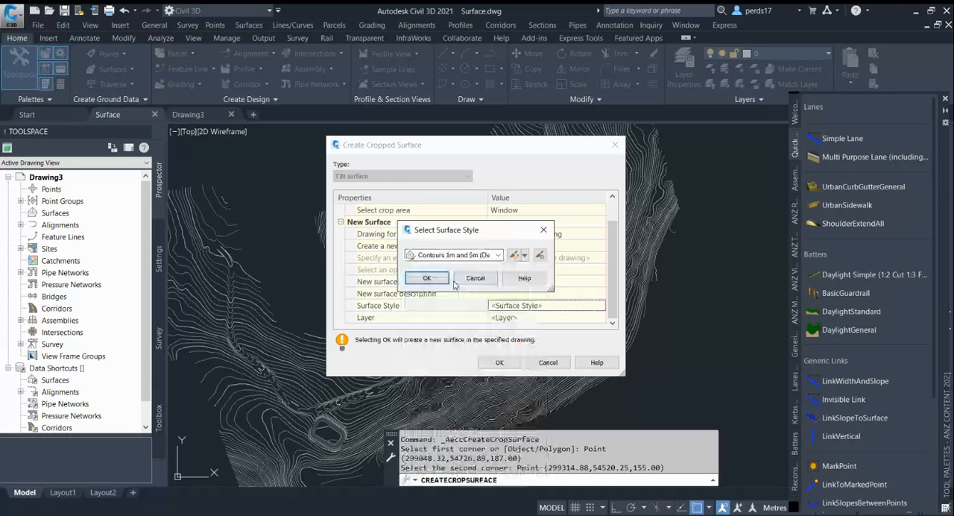
left_click(426, 277)
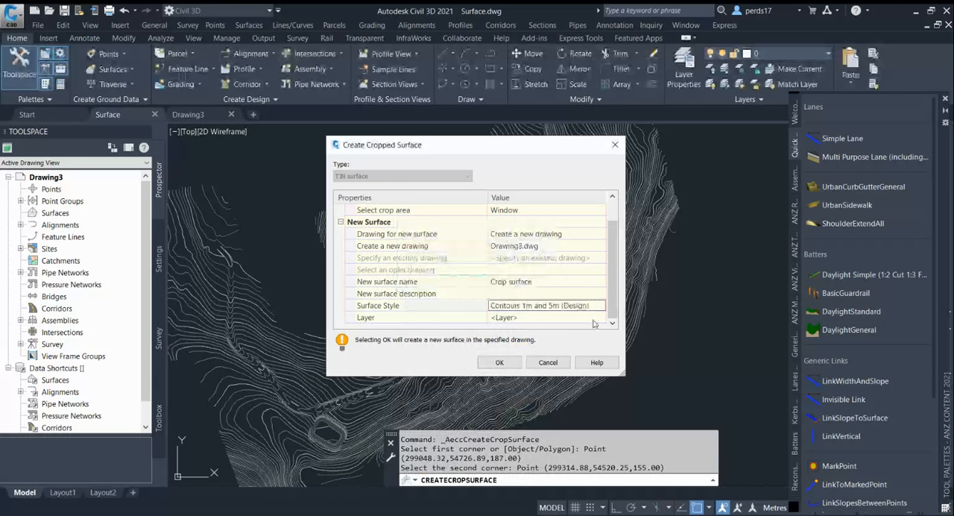
left_click(499, 361)
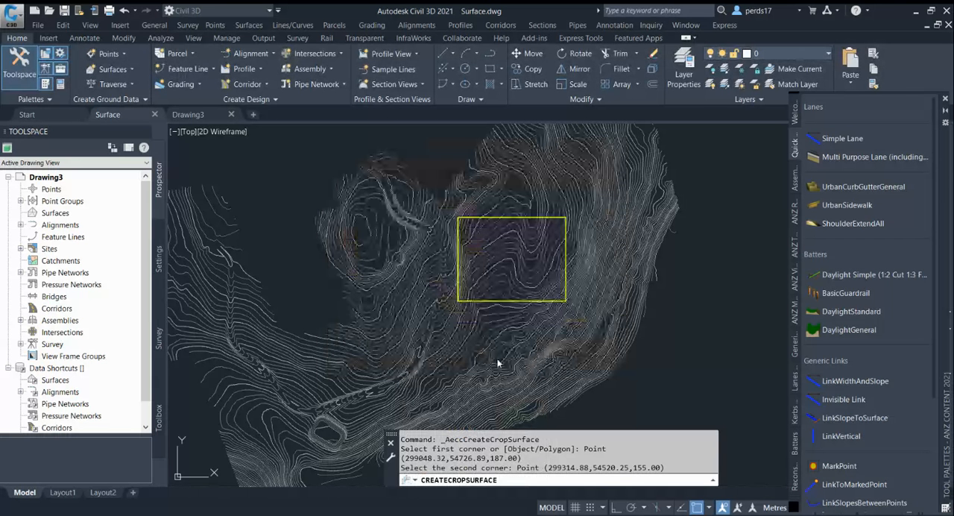
left_click(544, 301)
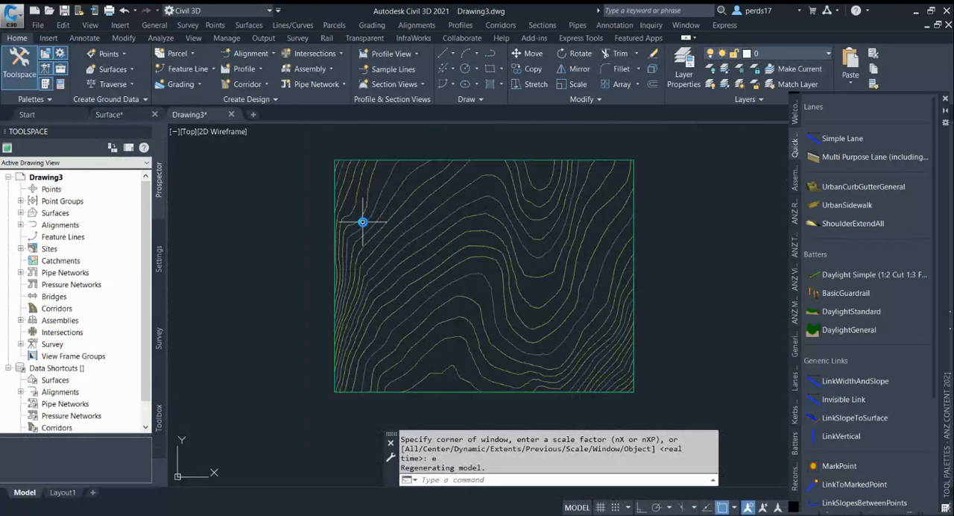
left_click_drag(362, 222, 525, 329)
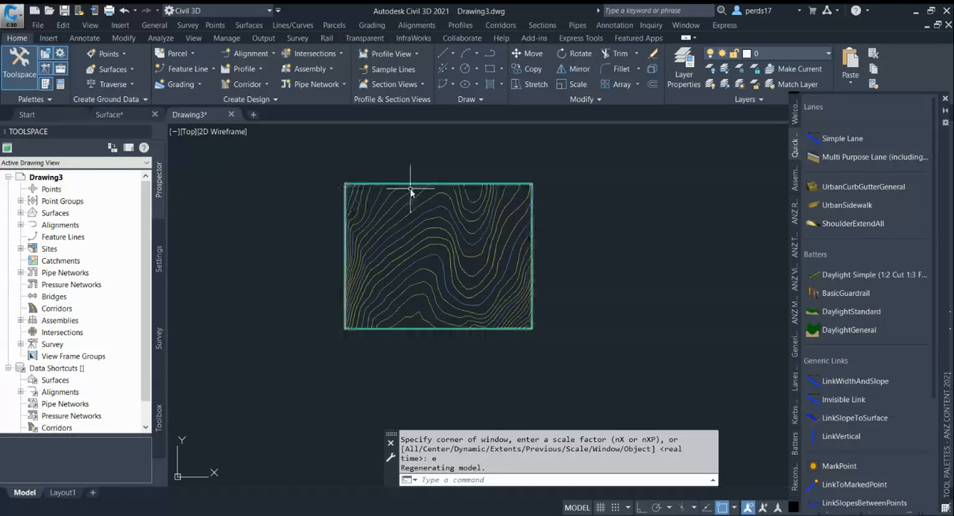
mouse_move(483, 227)
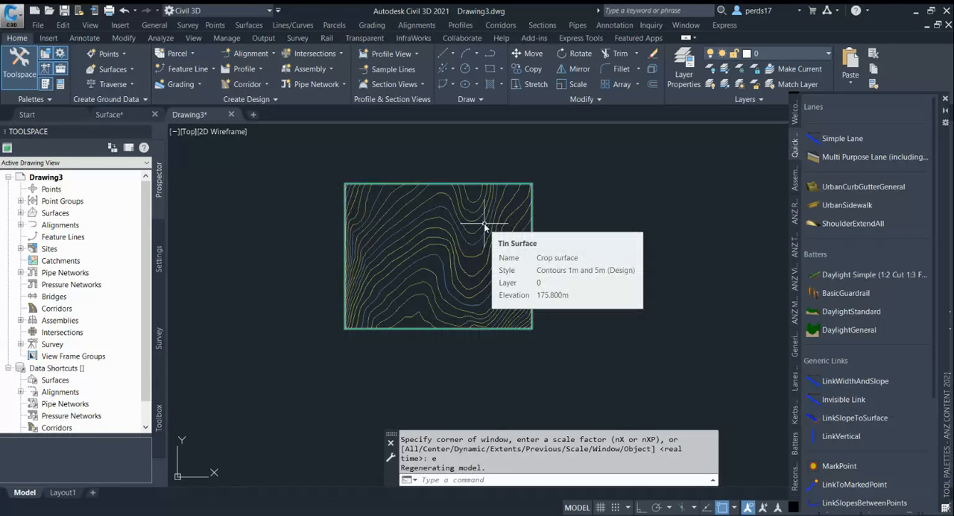
mouse_move(386, 199)
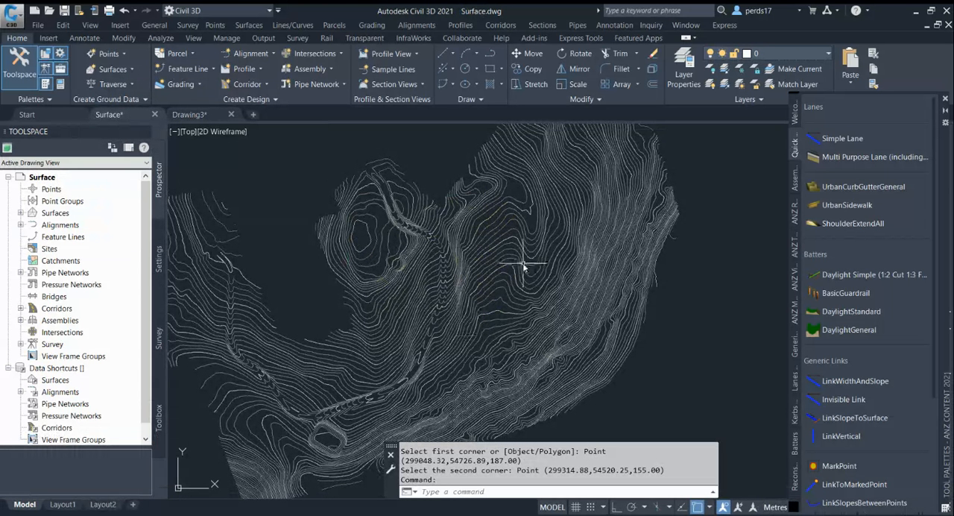
mouse_move(518, 270)
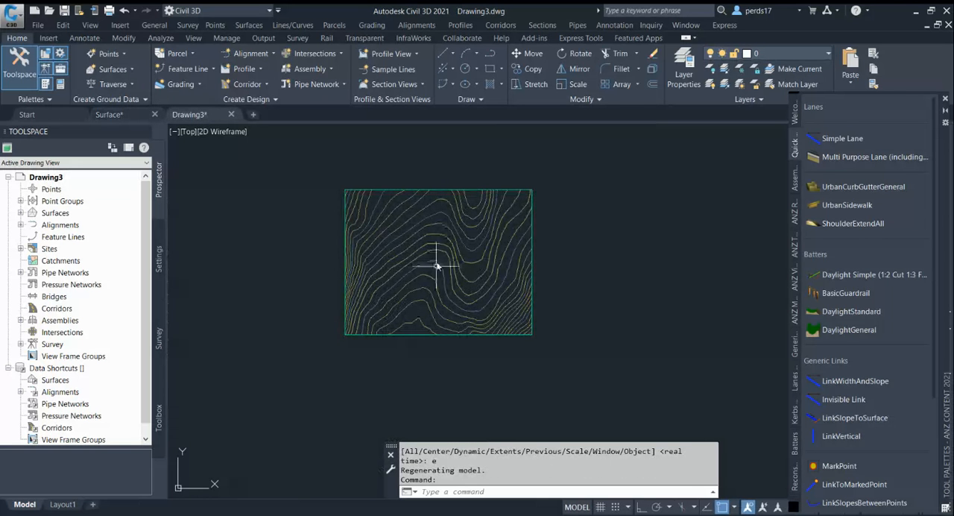
mouse_move(467, 244)
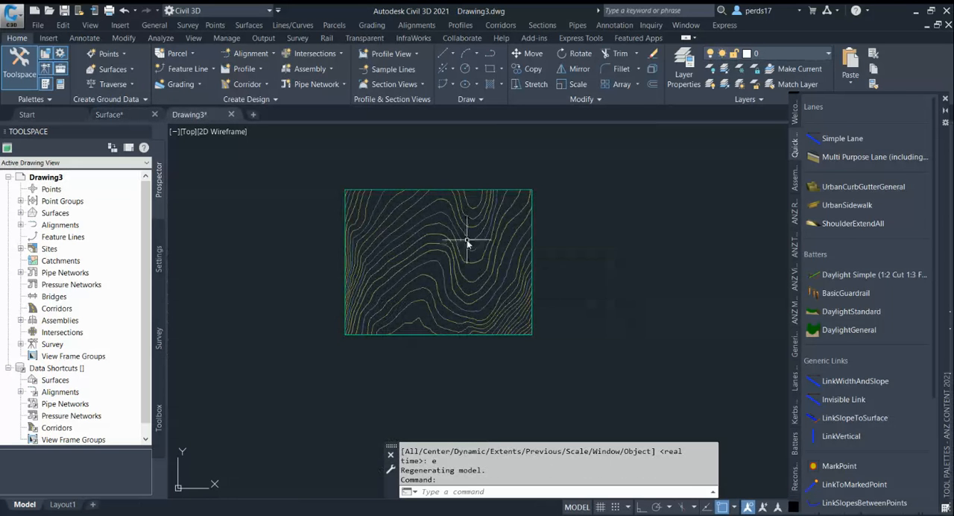
mouse_move(607, 255)
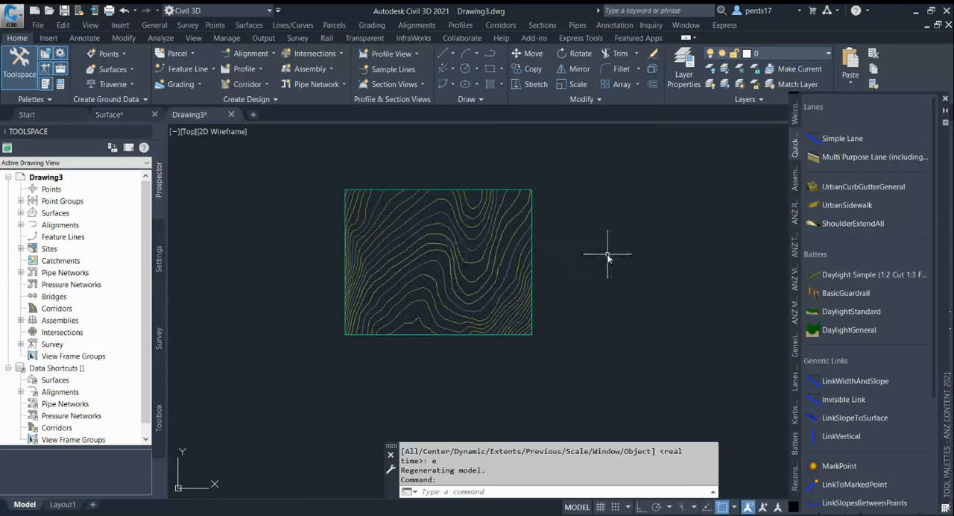
mouse_move(617, 259)
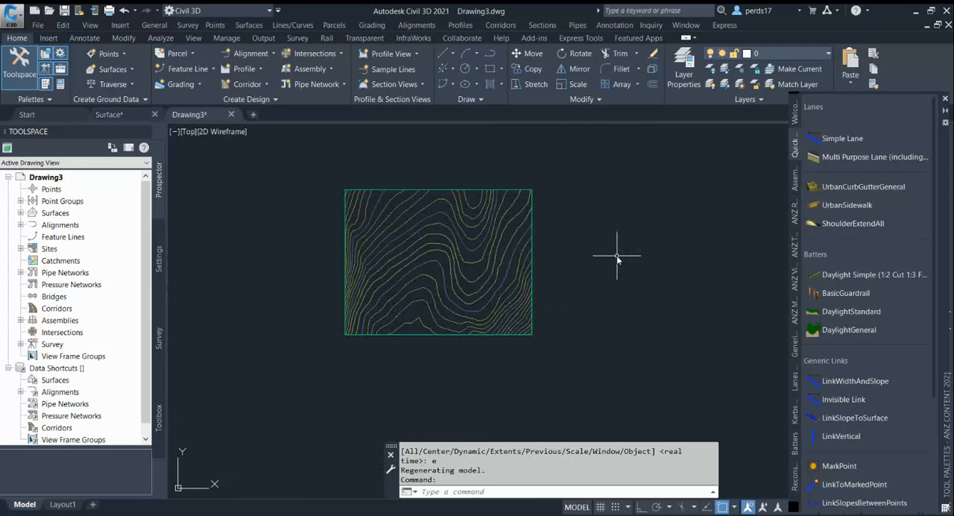